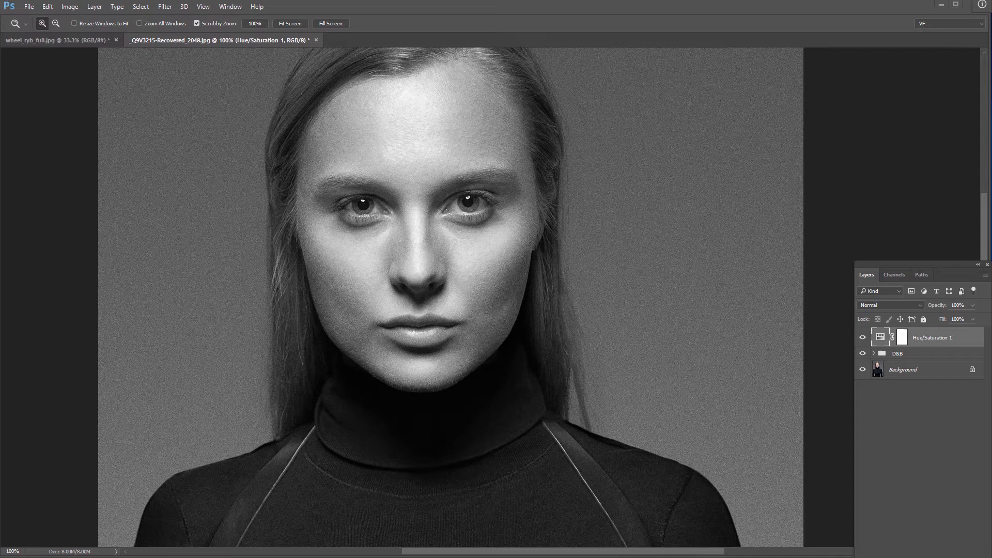
pyautogui.moveTo(477, 14)
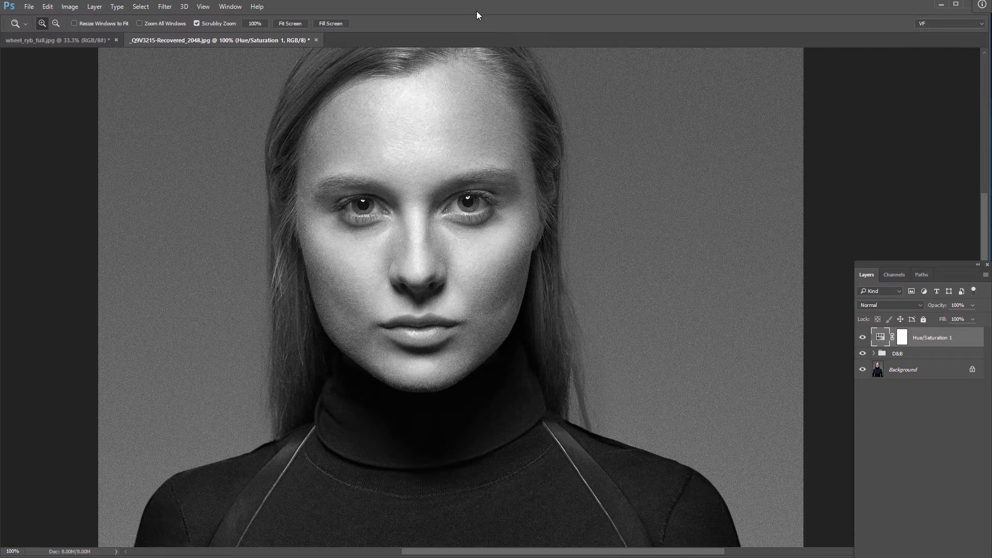
pyautogui.moveTo(895, 340)
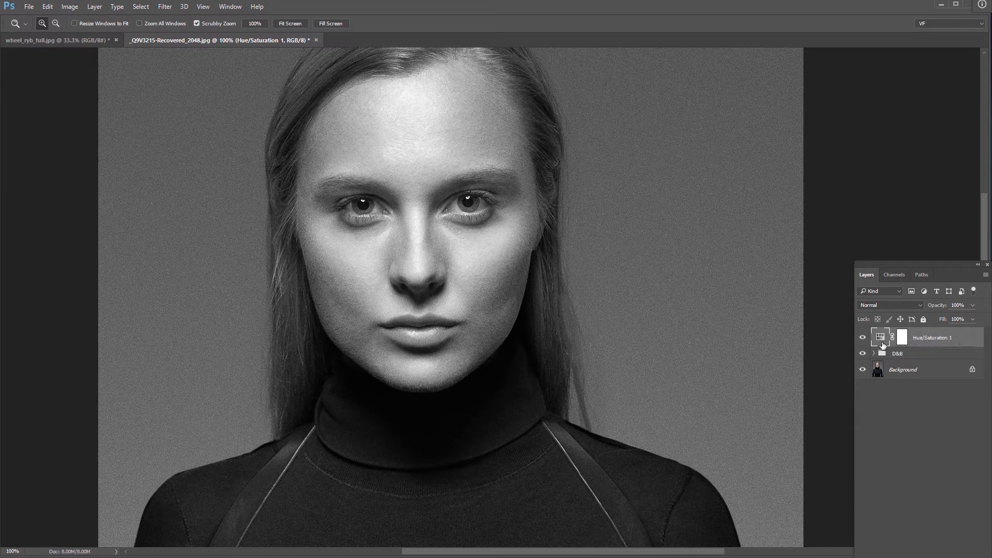
# Review the portrait's adjustment settings, then switch to the wheel_ryb_full.jpg colour wheel document.
pyautogui.doubleClick(879, 337)
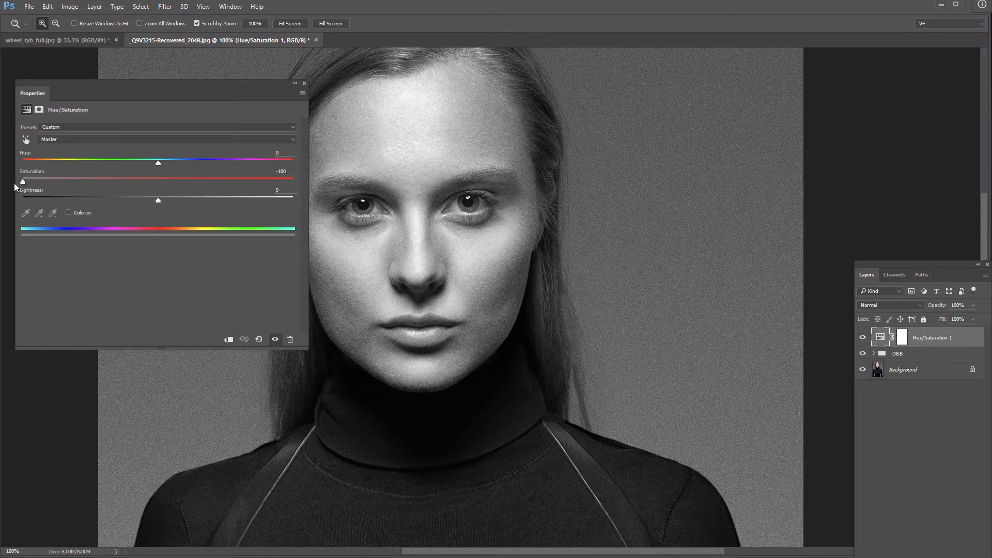
pyautogui.moveTo(251, 125)
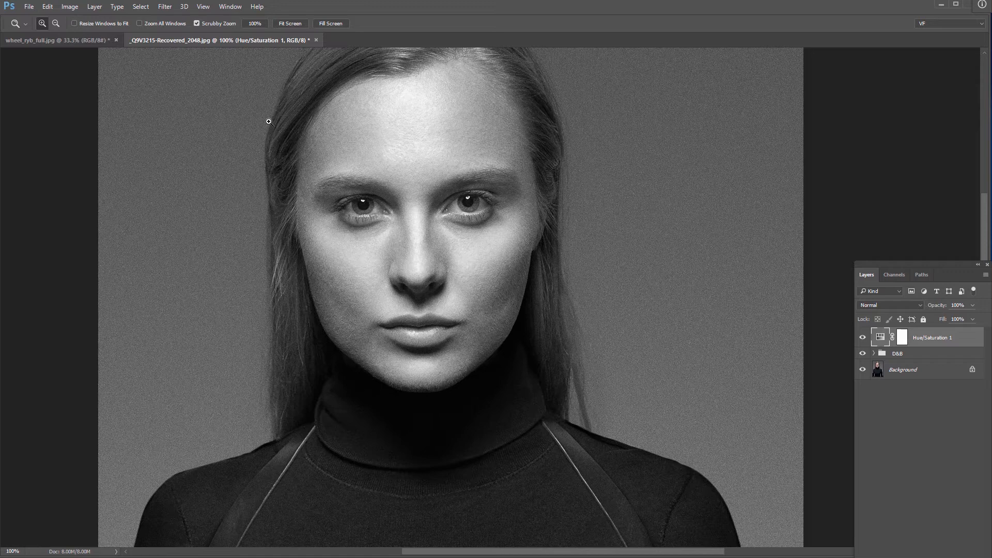
pyautogui.moveTo(859, 332)
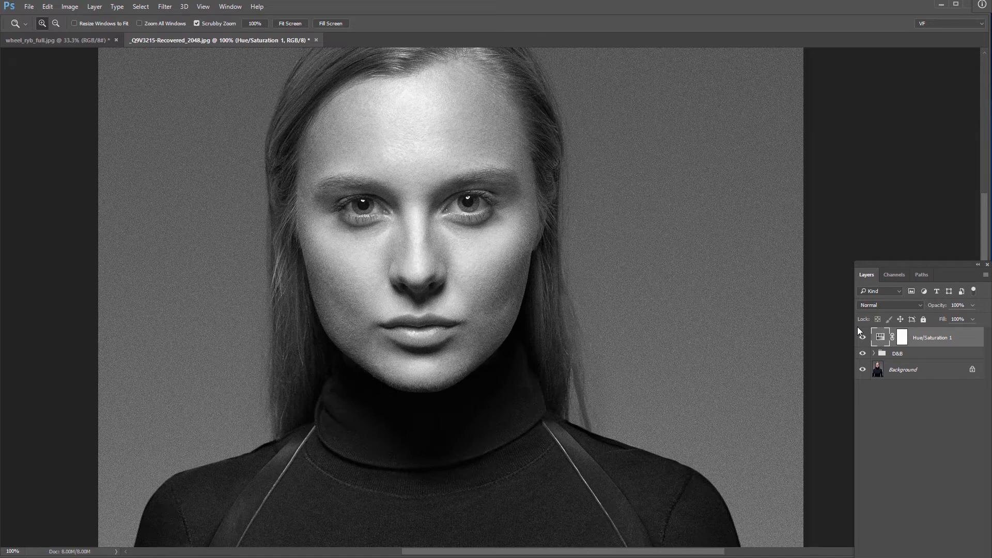
pyautogui.click(57, 40)
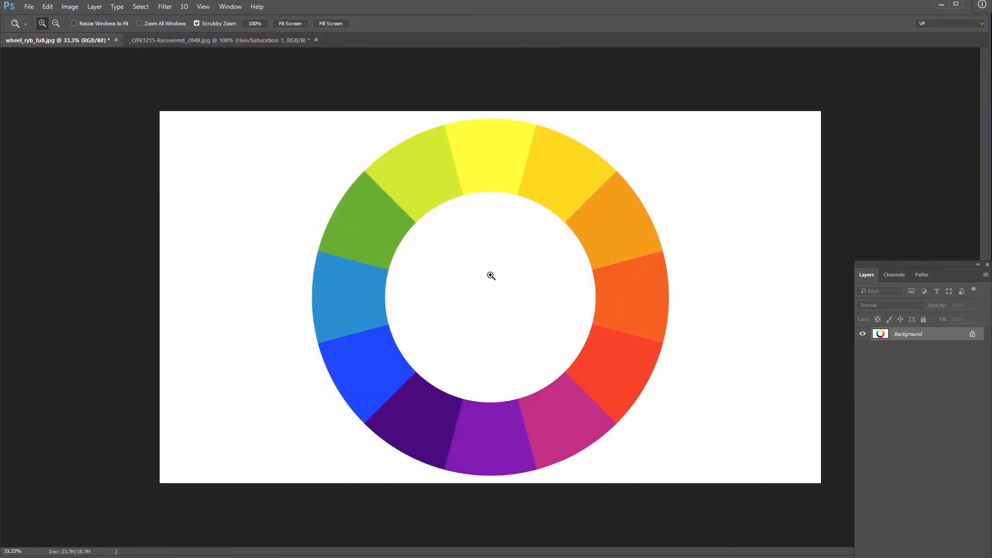
pyautogui.moveTo(123, 279)
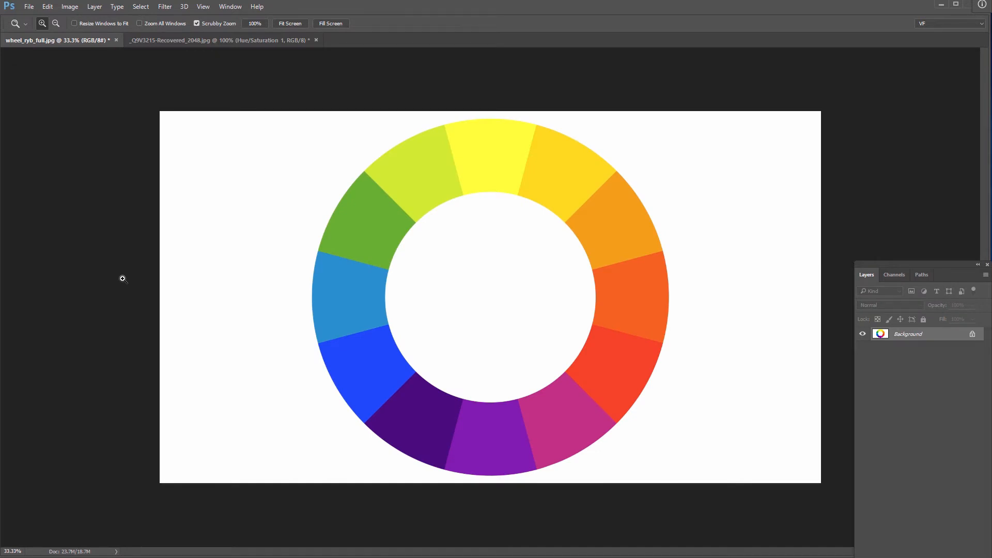
pyautogui.moveTo(543, 358)
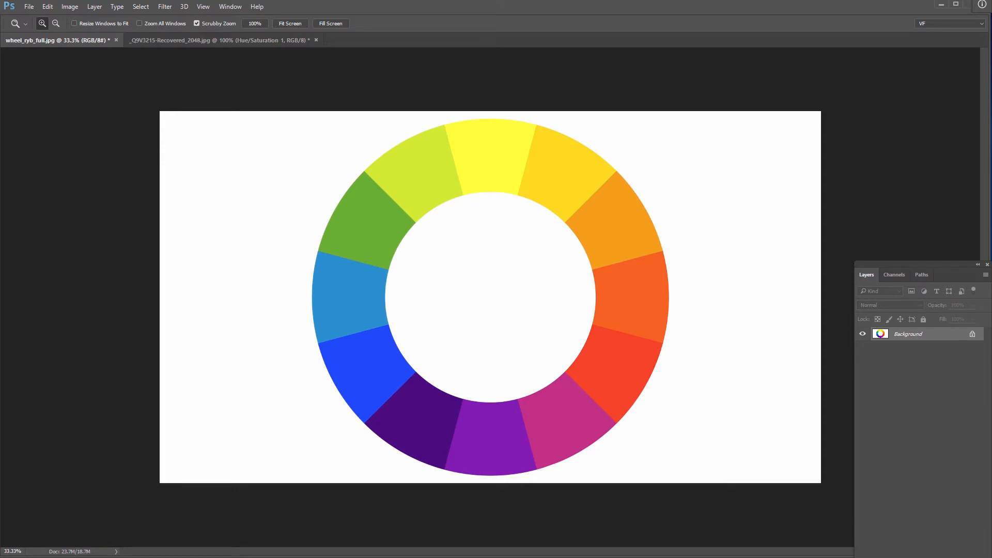
# Add a Hue/Saturation adjustment layer at −100 saturation, turning the wheel grey.
pyautogui.click(923, 291)
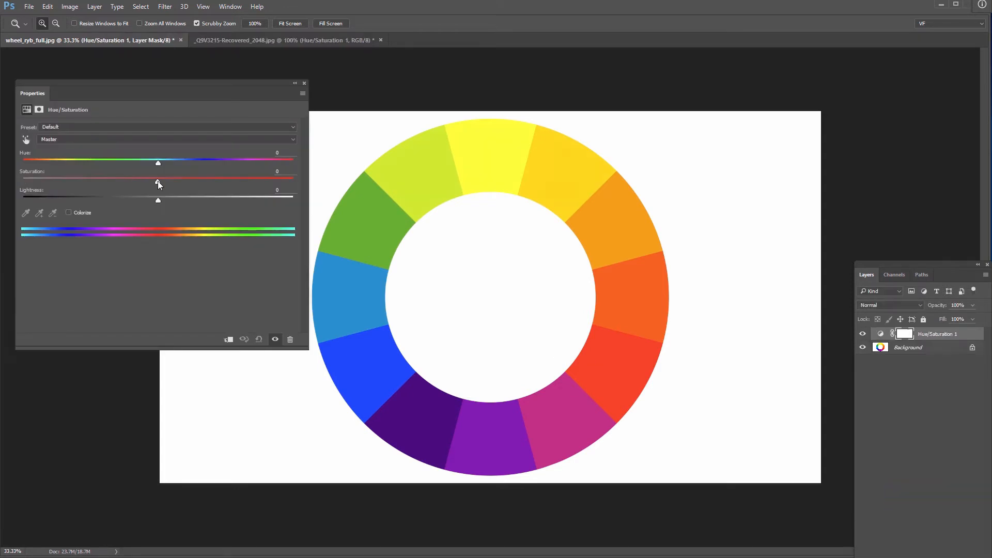
pyautogui.moveTo(157, 181); pyautogui.dragTo(22, 182)
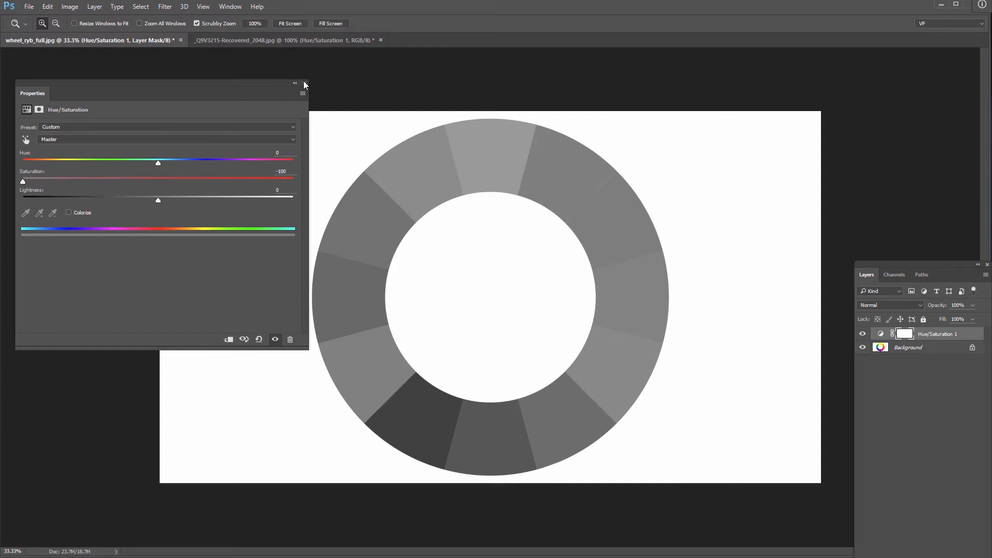
pyautogui.click(303, 93)
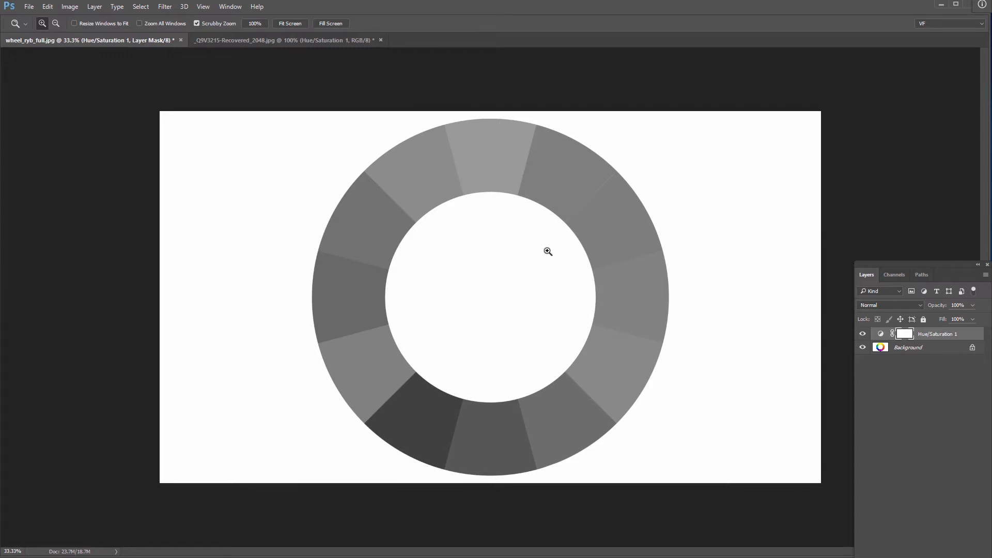
pyautogui.moveTo(536, 261)
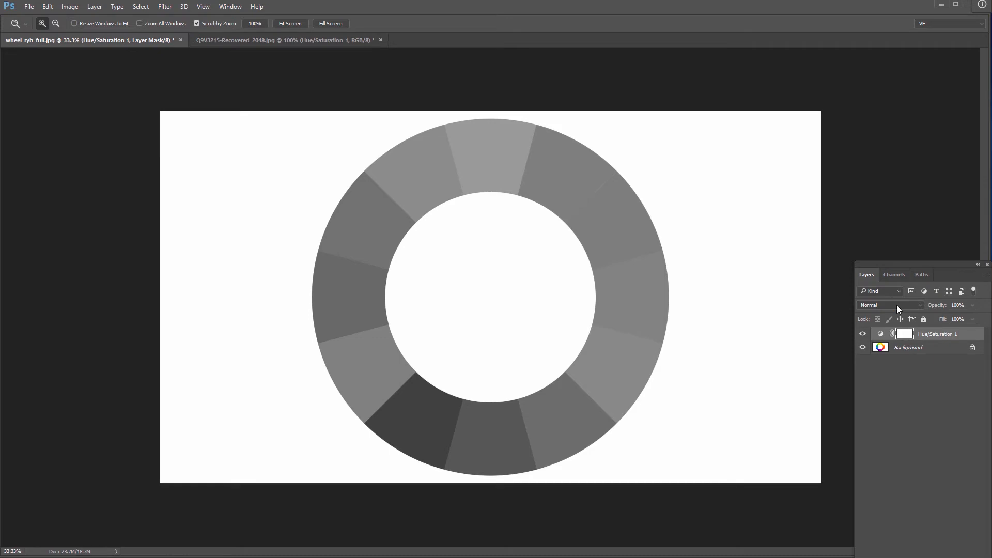
pyautogui.moveTo(890, 305)
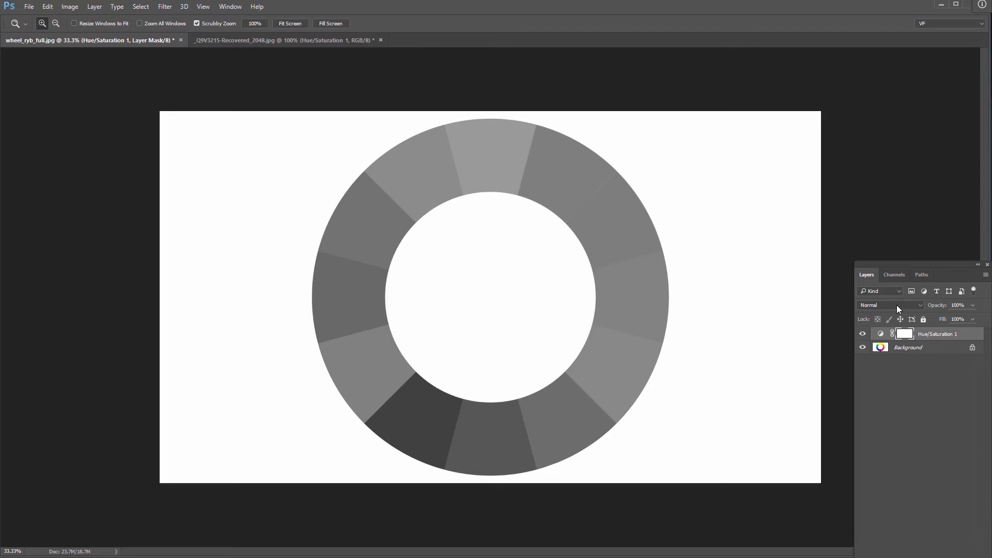
# Set the wheel's Hue/Saturation layer to the Saturation blend mode.
pyautogui.click(888, 305)
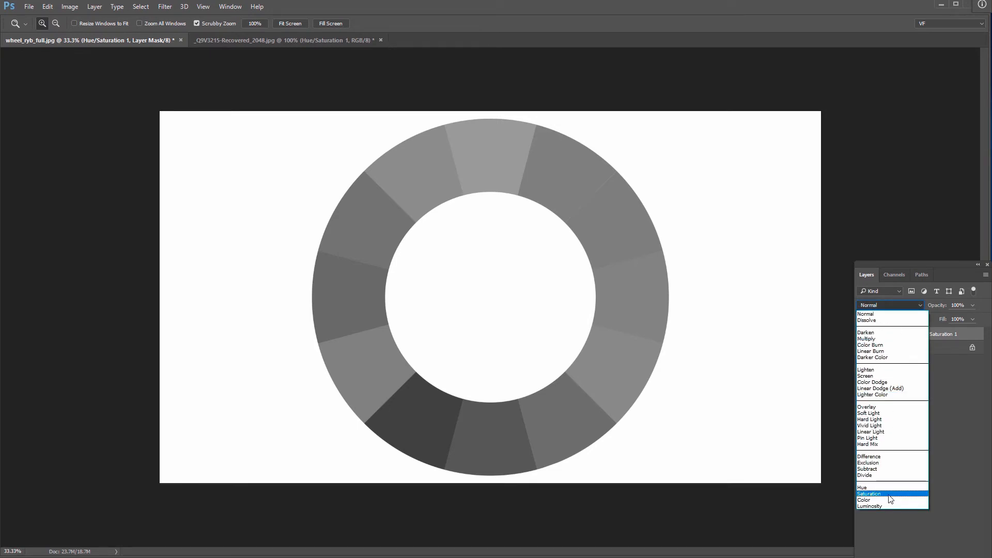
pyautogui.click(870, 494)
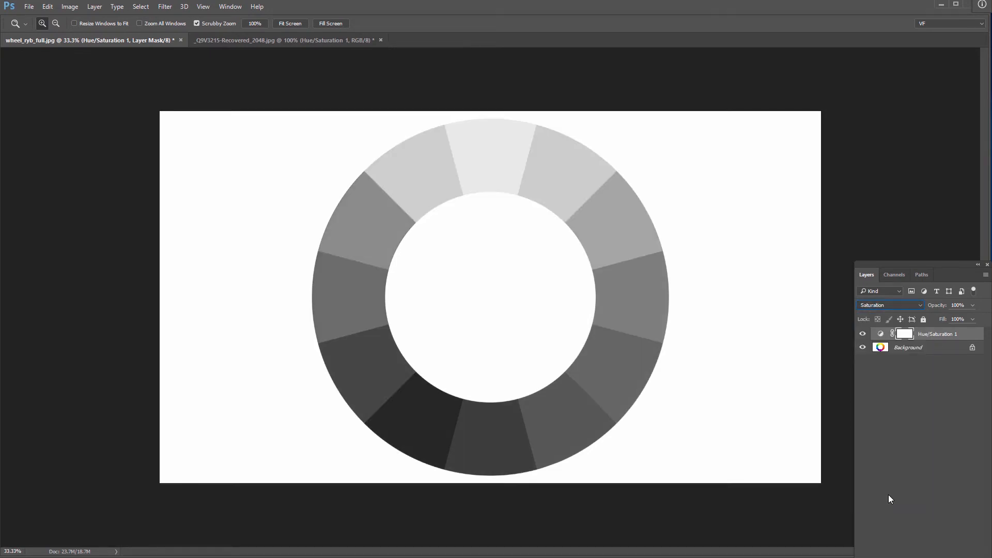
pyautogui.moveTo(795, 436)
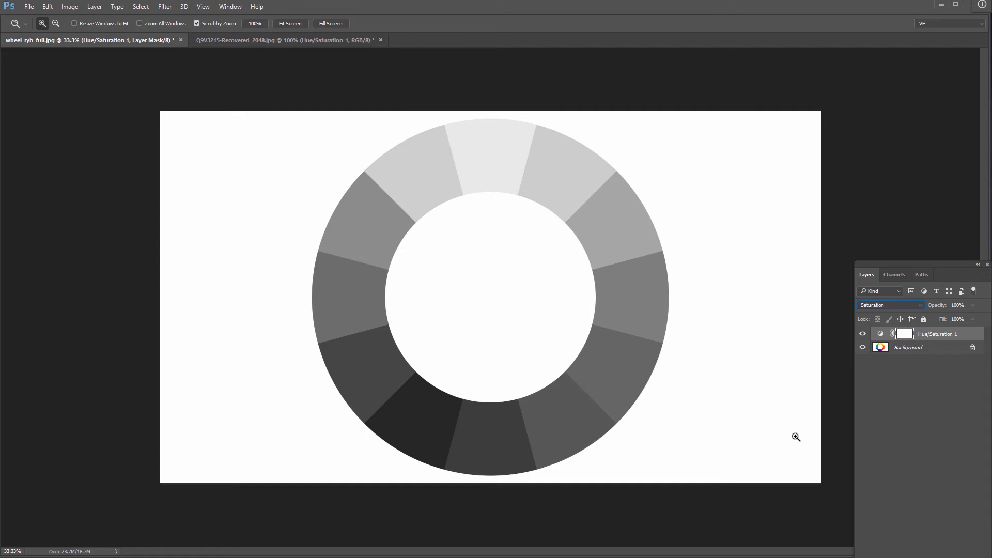
pyautogui.moveTo(282, 41)
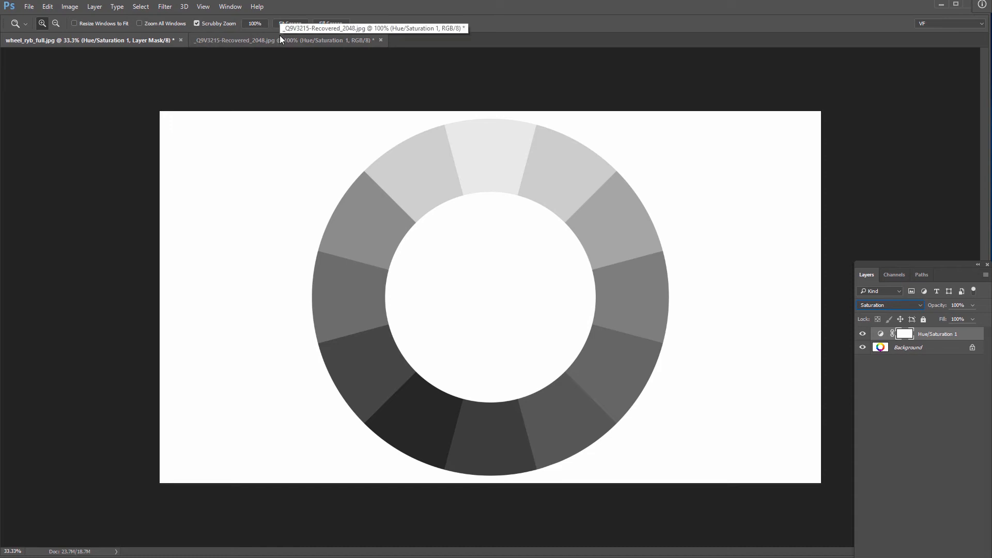
# Back on the portrait, set its Hue/Saturation layer to Saturation blending, comparing against Normal.
pyautogui.click(285, 41)
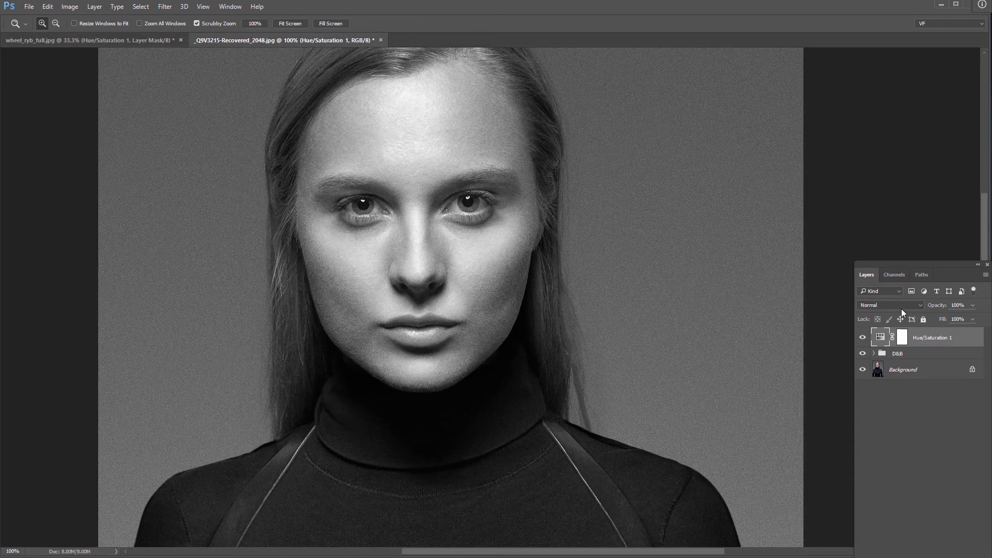
pyautogui.click(888, 305)
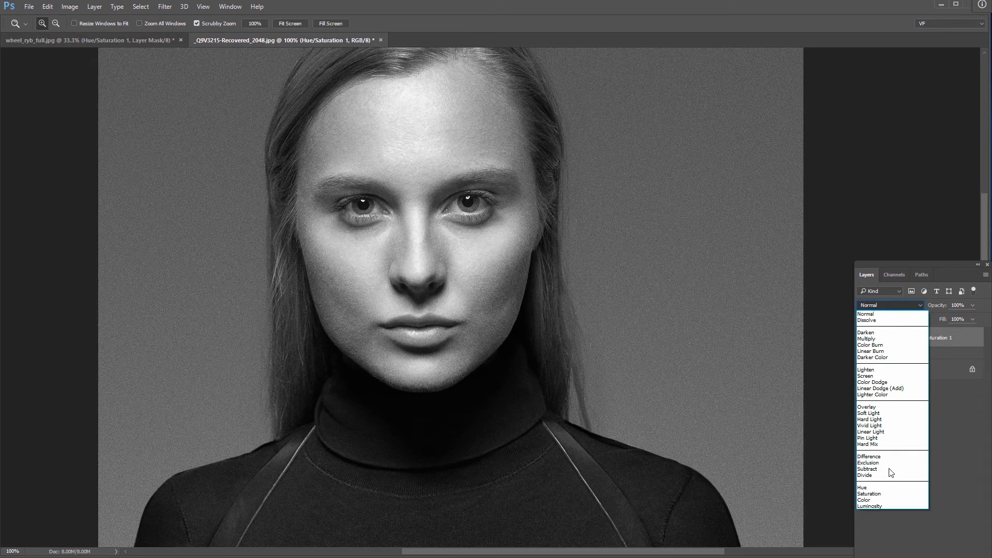
pyautogui.click(869, 494)
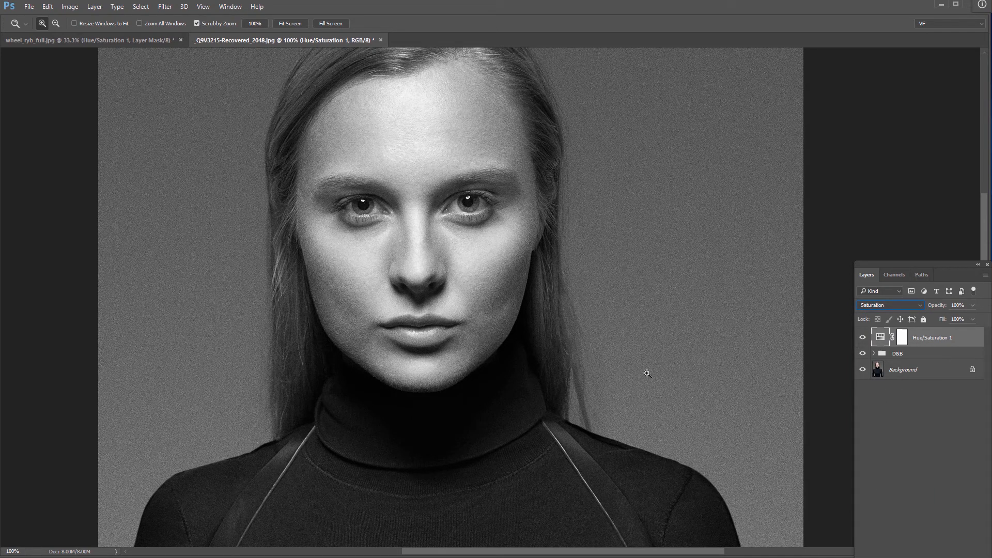
pyautogui.moveTo(824, 313)
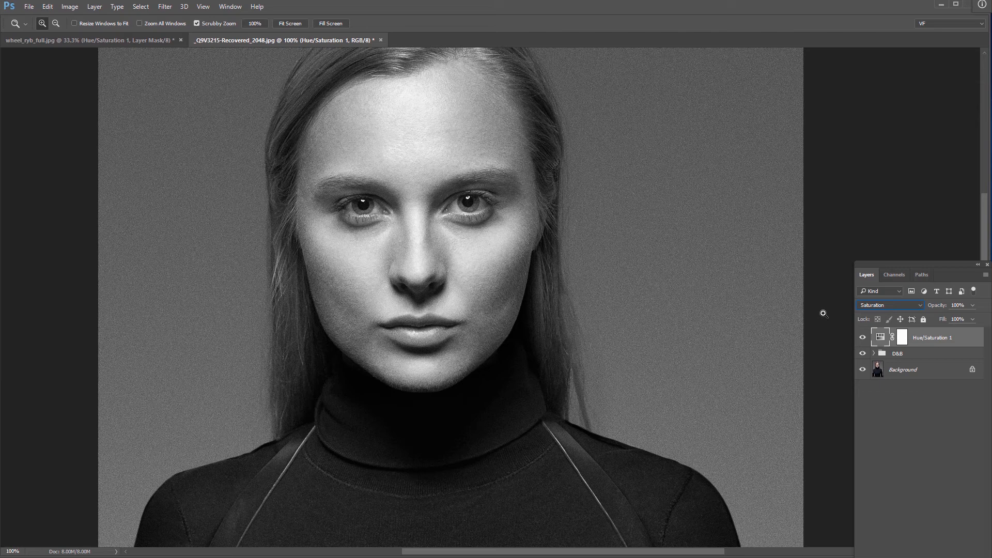
pyautogui.click(889, 304)
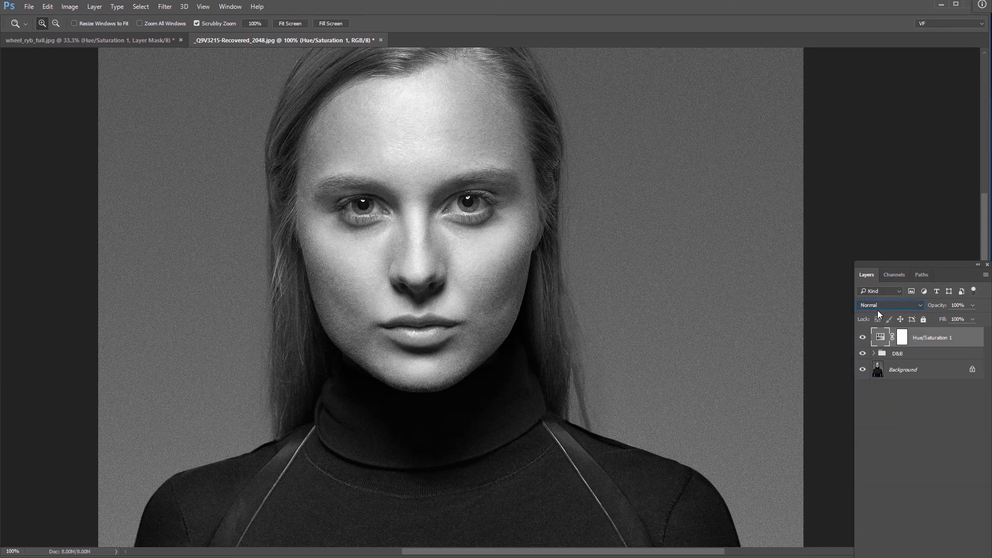
pyautogui.click(888, 305)
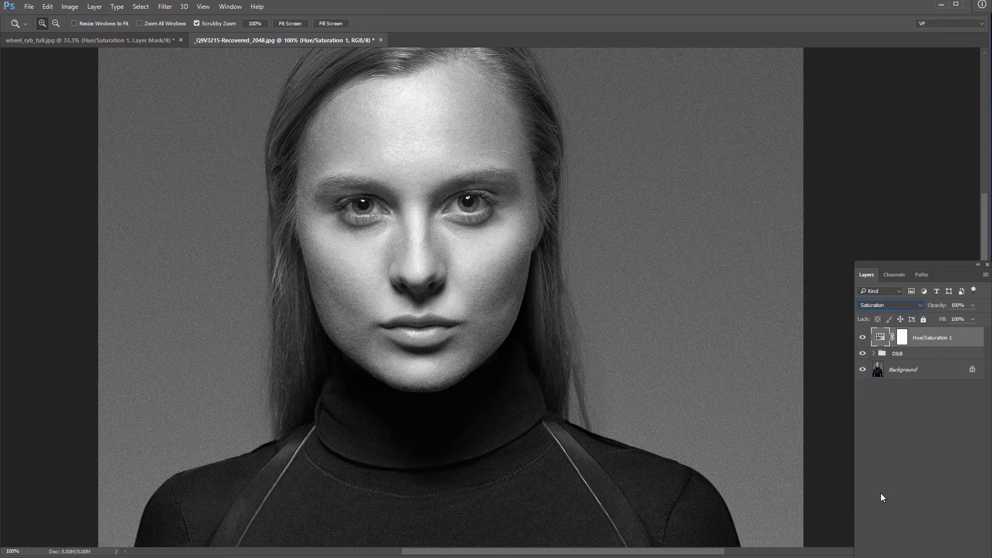
pyautogui.moveTo(644, 272)
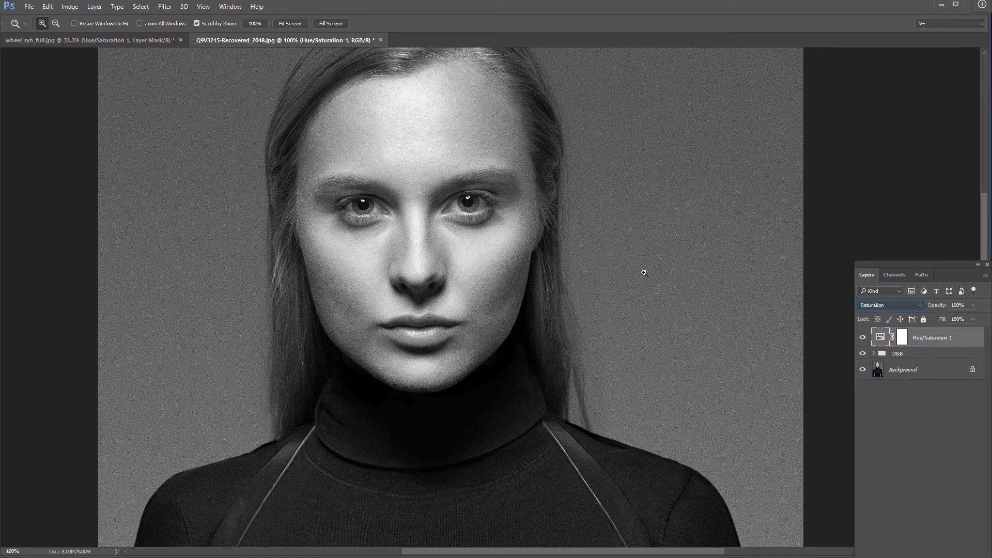